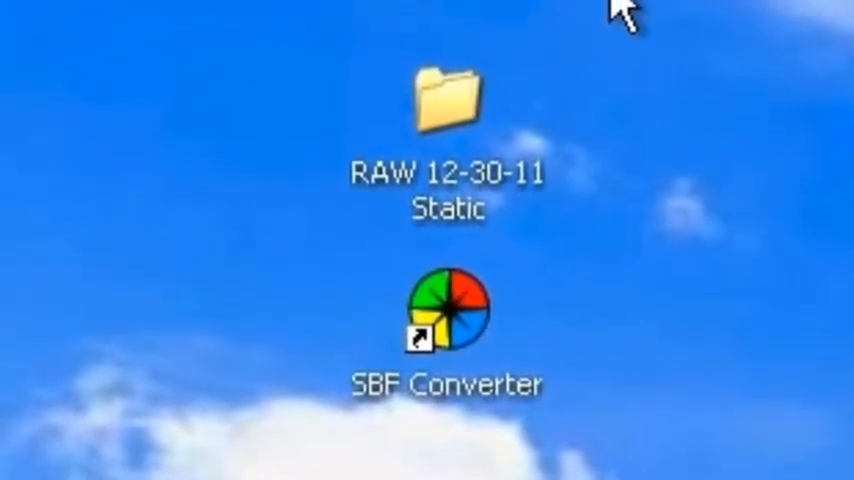
# Launch SBF Converter from its desktop shortcut.
pyautogui.doubleClick(448, 100)
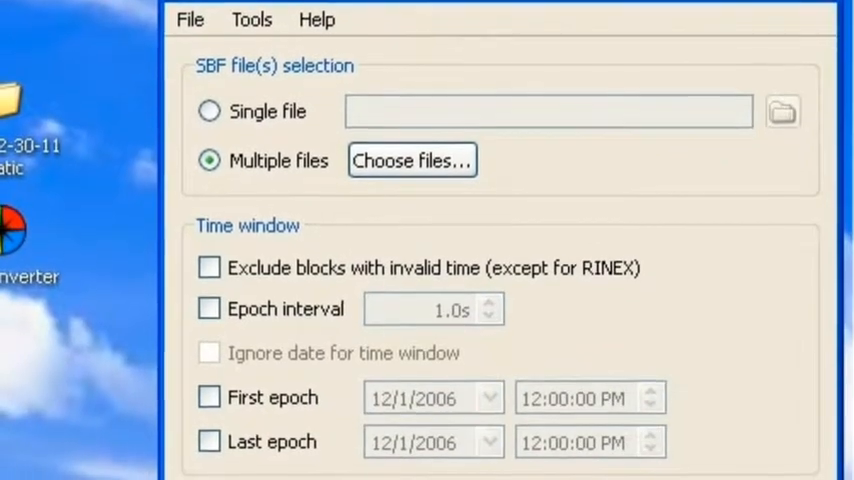
# Scroll the SBF Converter window to the multiple-file selection and RINEX output options.
pyautogui.scroll(-3)
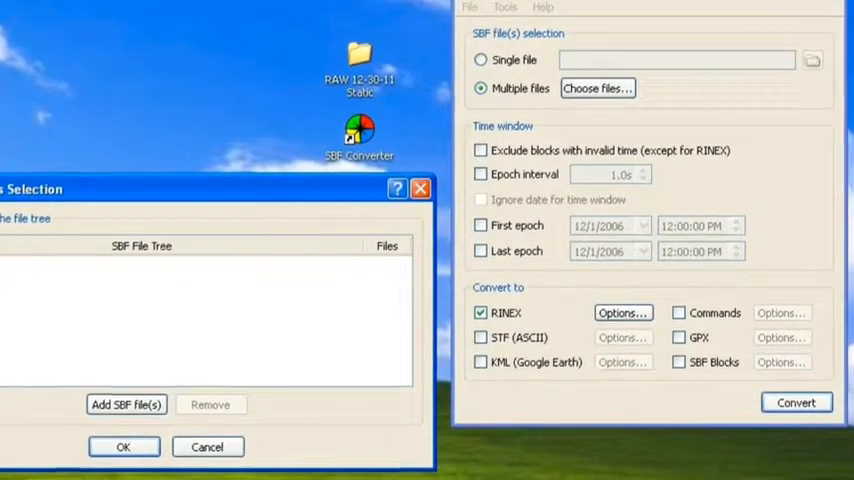
# Browse for SBF files in the RAW 12-30-11 Static folder listing CP1 through CP7.
pyautogui.click(597, 88)
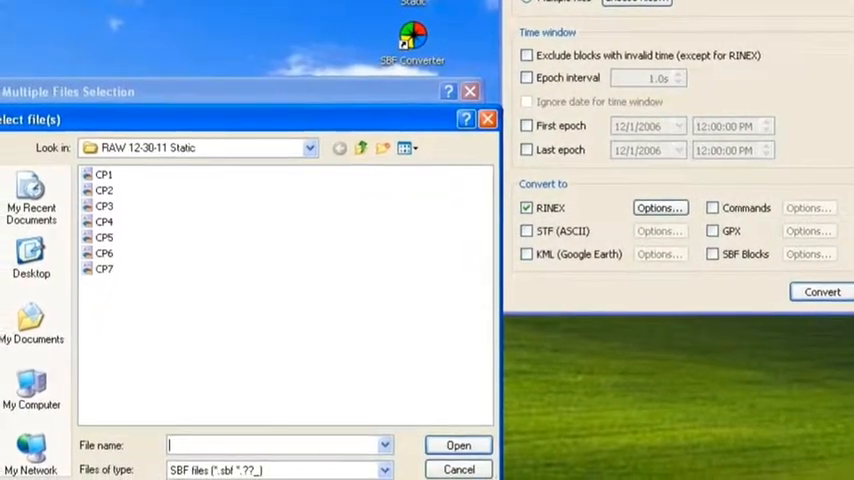
pyautogui.click(458, 445)
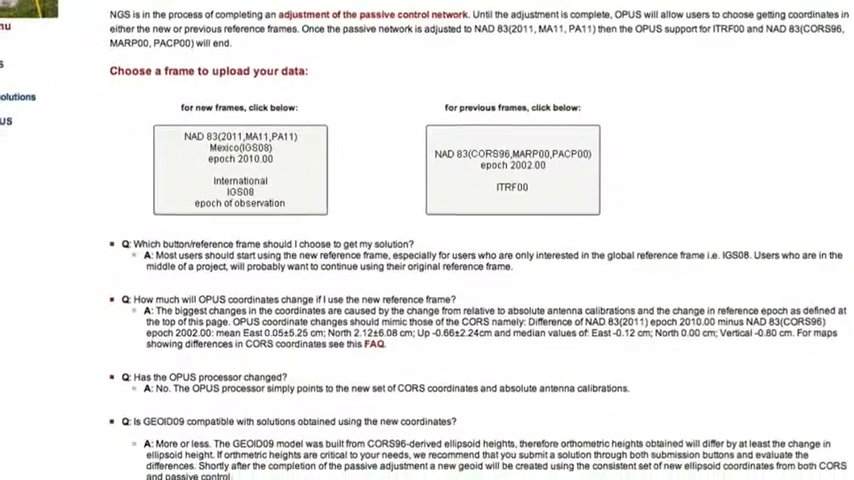
# Fill the OPUS form with CP1.11O, antenna APS_APS-3 and 1.6032 m height.
pyautogui.scroll(-3)
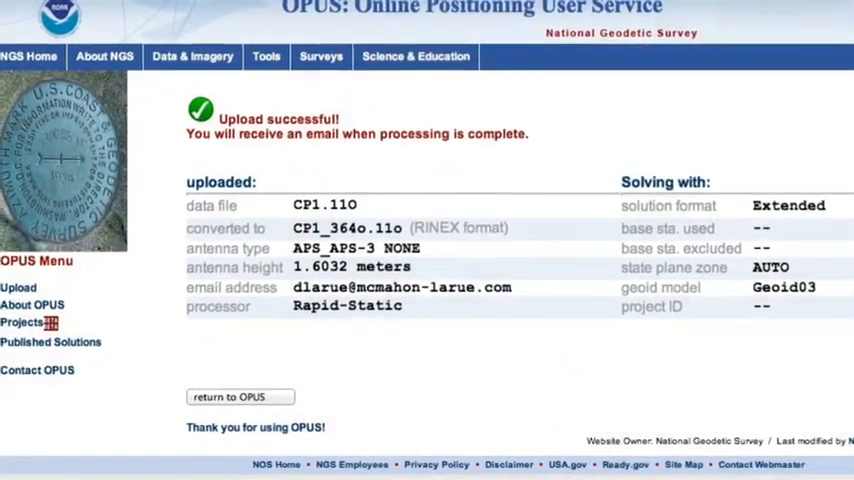
pyautogui.click(240, 397)
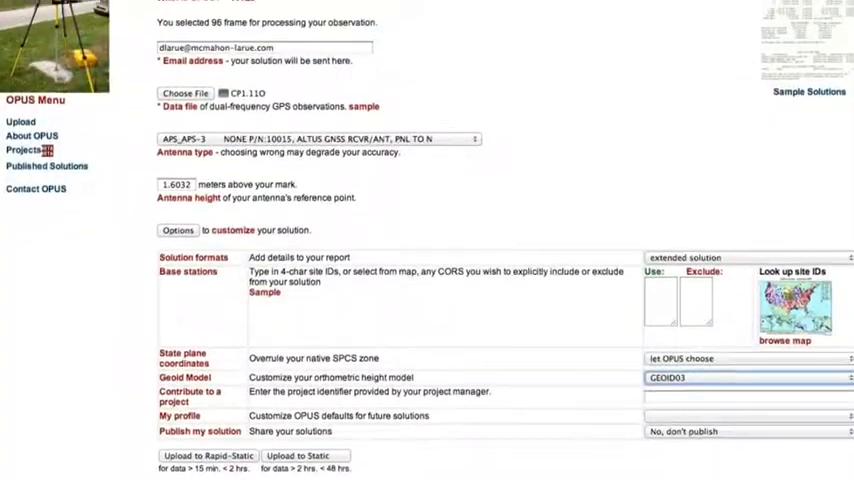
pyautogui.scroll(-3)
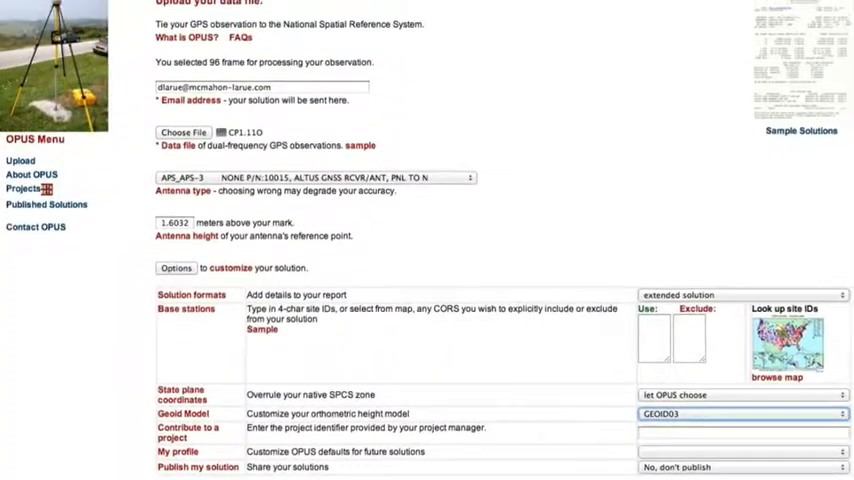